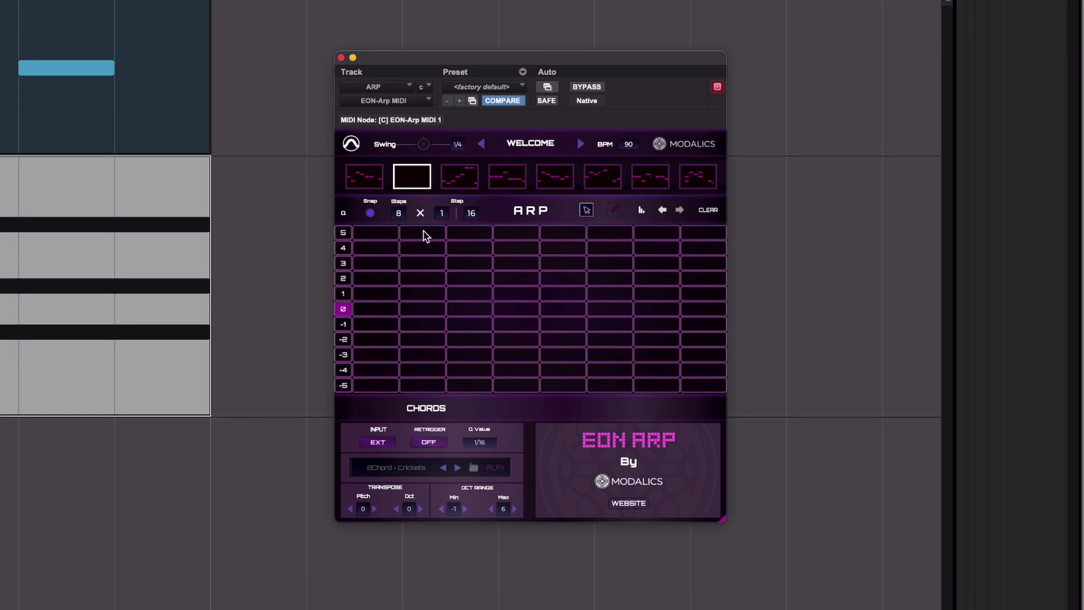
mouse_move(423, 239)
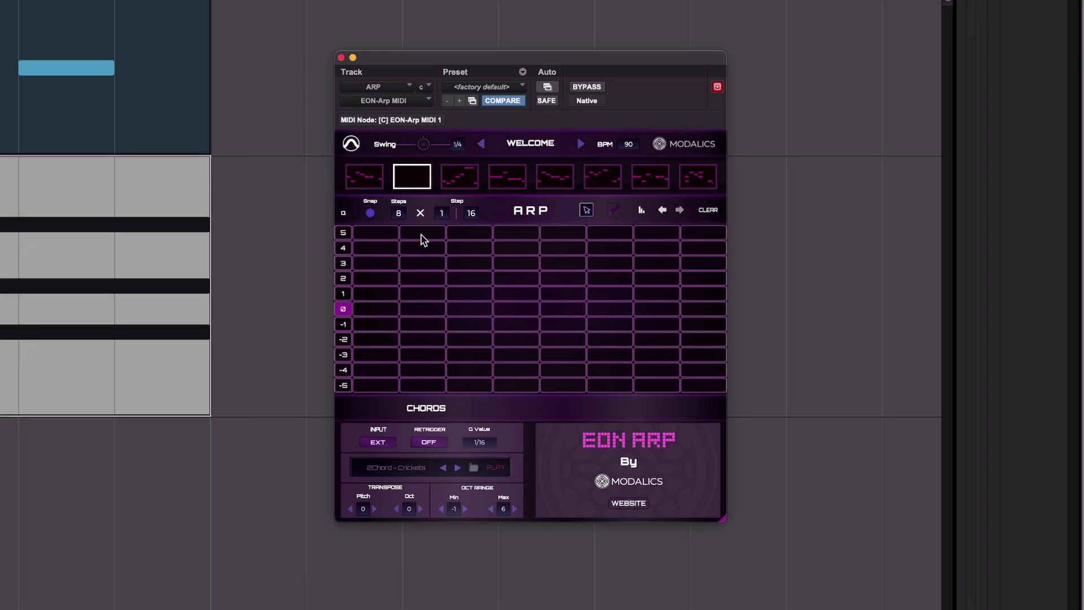
mouse_move(473, 214)
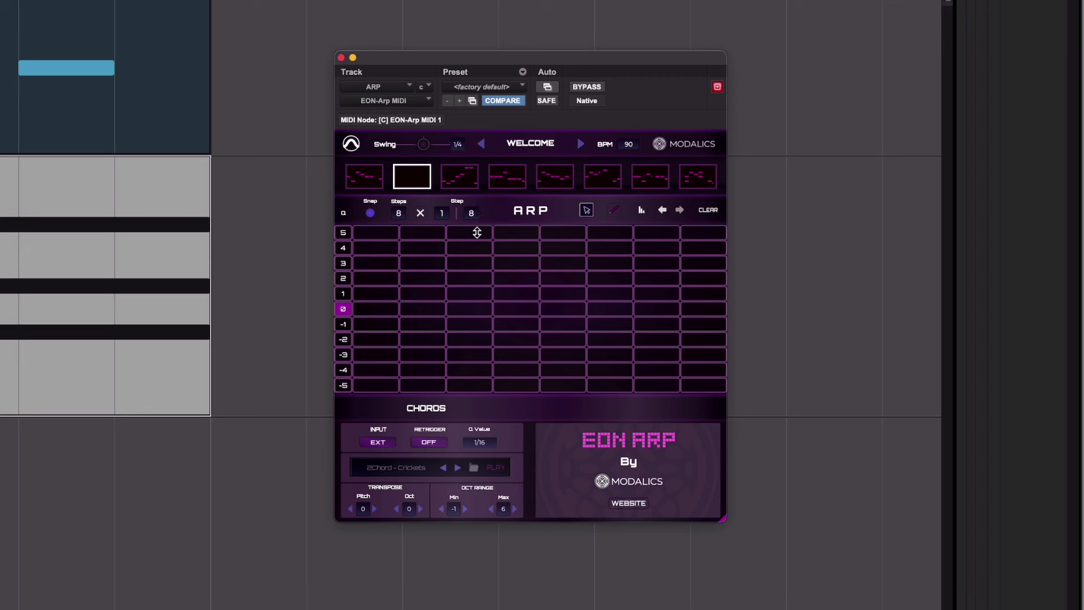
Place notes across the eight steps, from a root on step 1 to a note on step 7.
left_click_drag(471, 232, 471, 204)
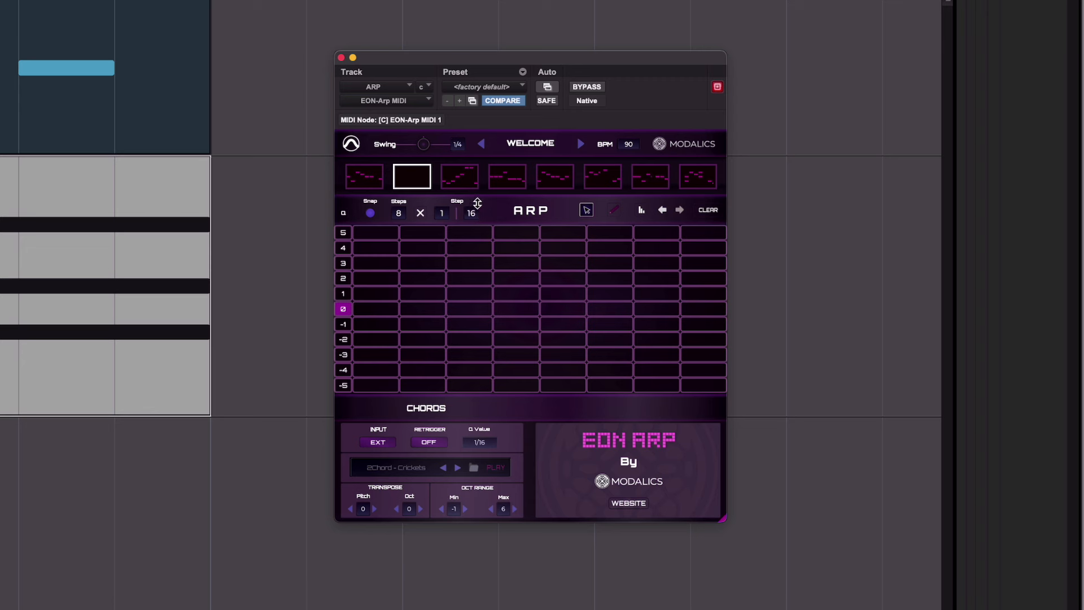
mouse_move(496, 270)
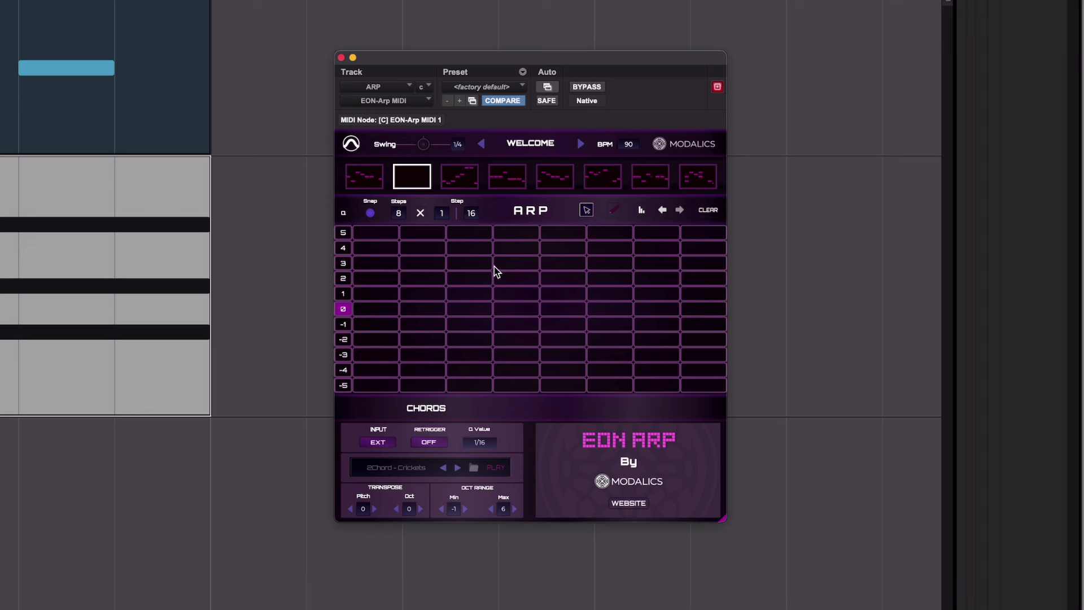
mouse_move(561, 367)
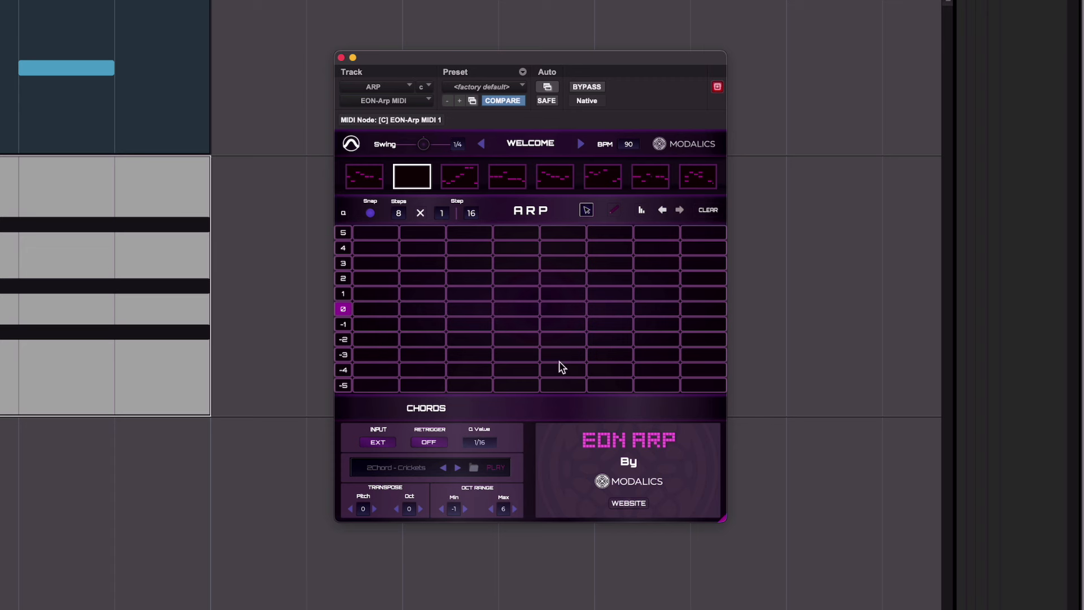
mouse_move(368, 319)
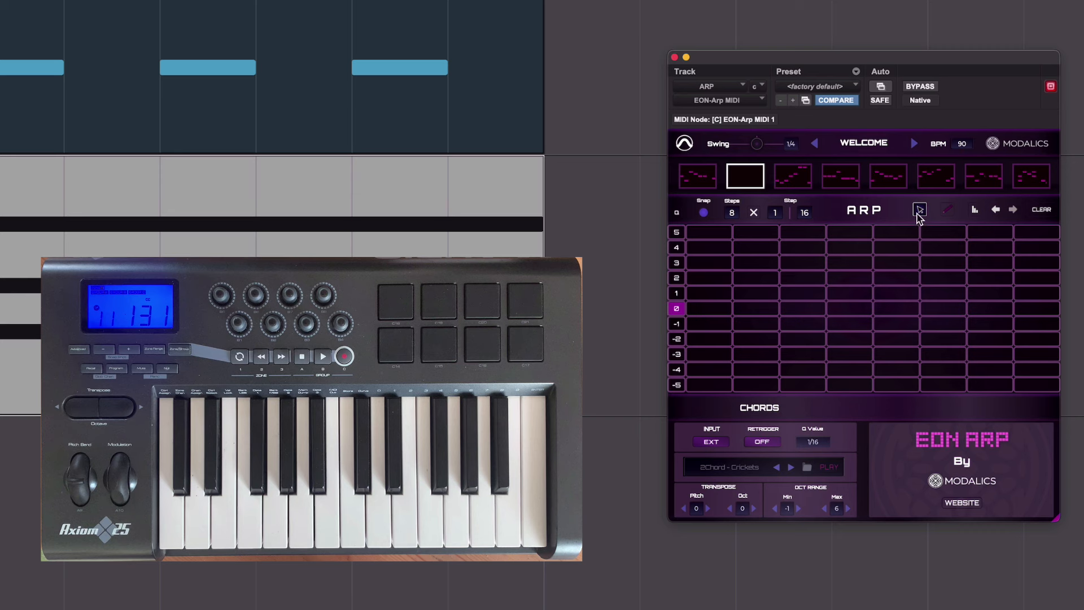
mouse_move(948, 215)
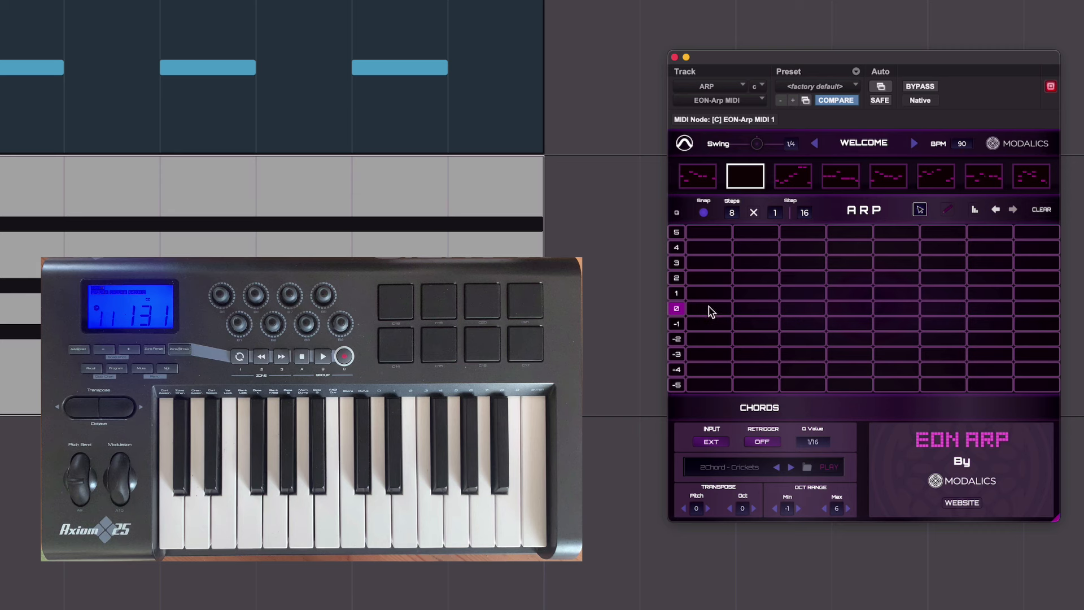
left_click(707, 308)
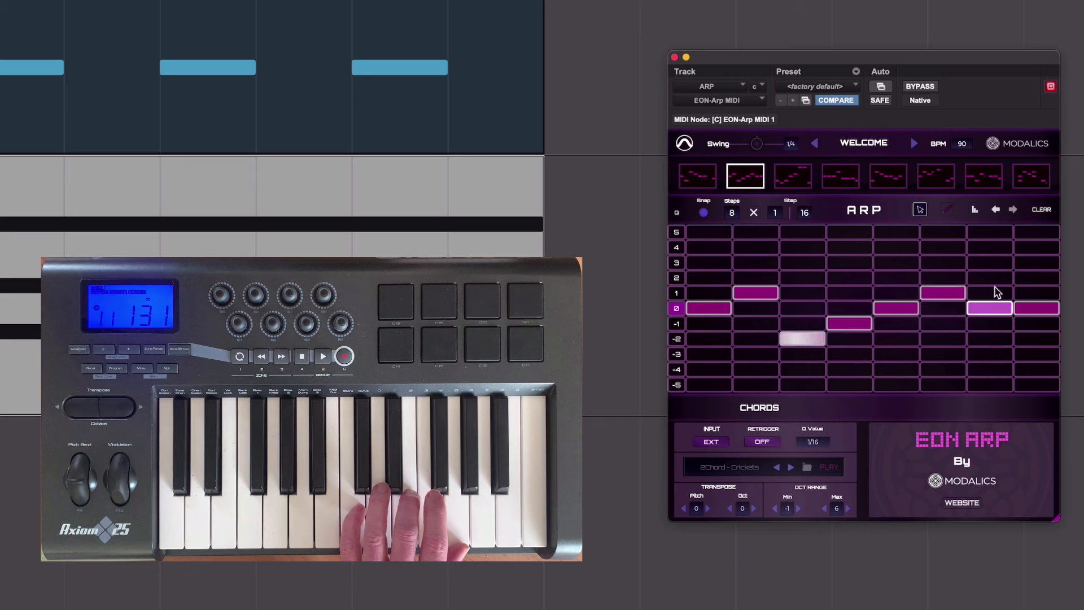
left_click(989, 278)
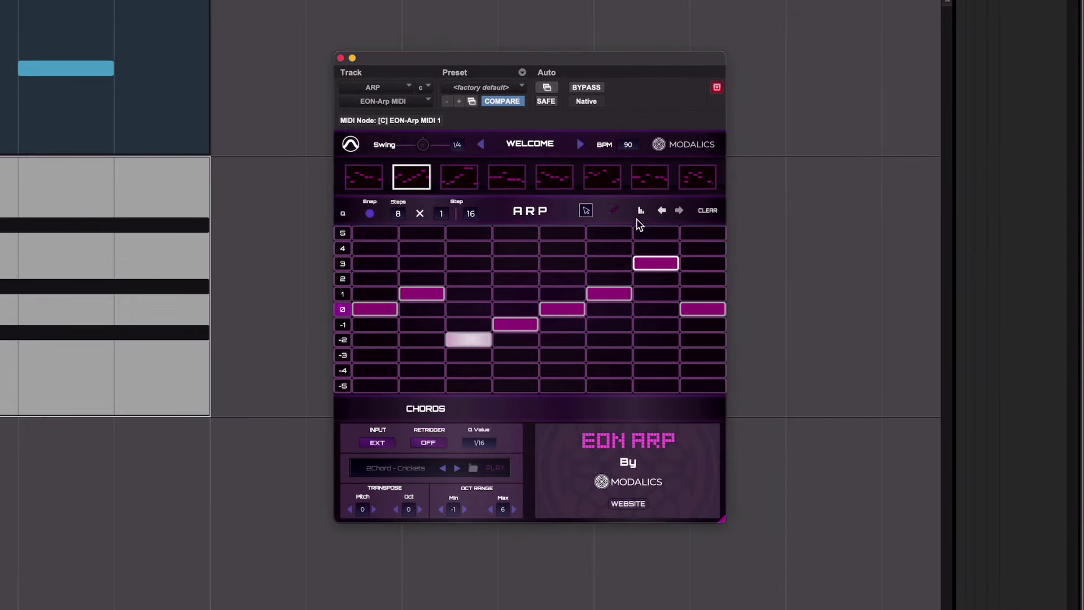
With the pencil tool, stack the step-4 chord from -1 to 5, then show velocities.
left_click(612, 210)
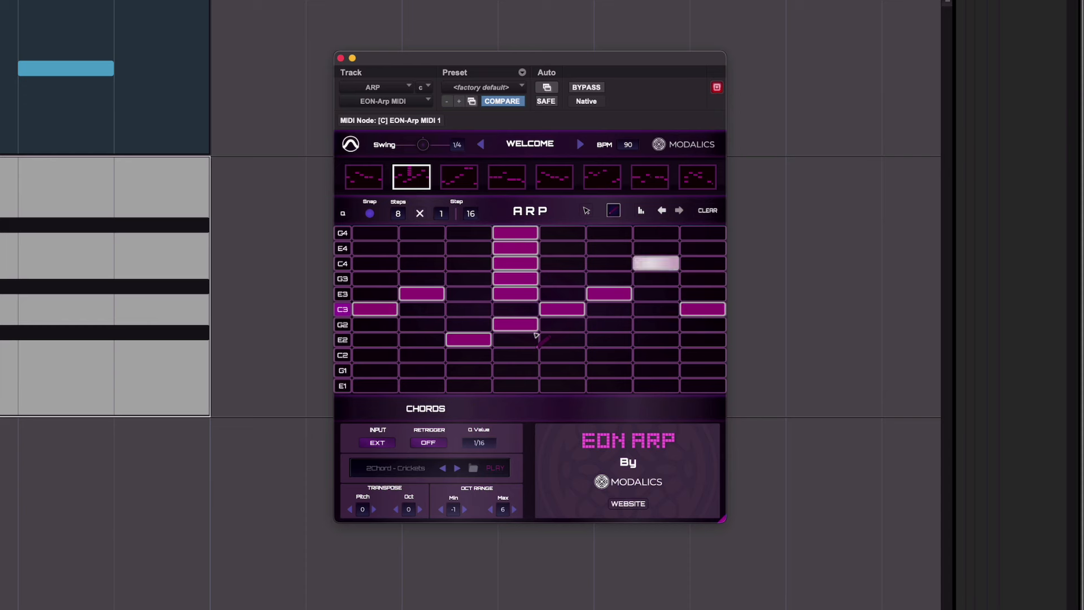
left_click(639, 210)
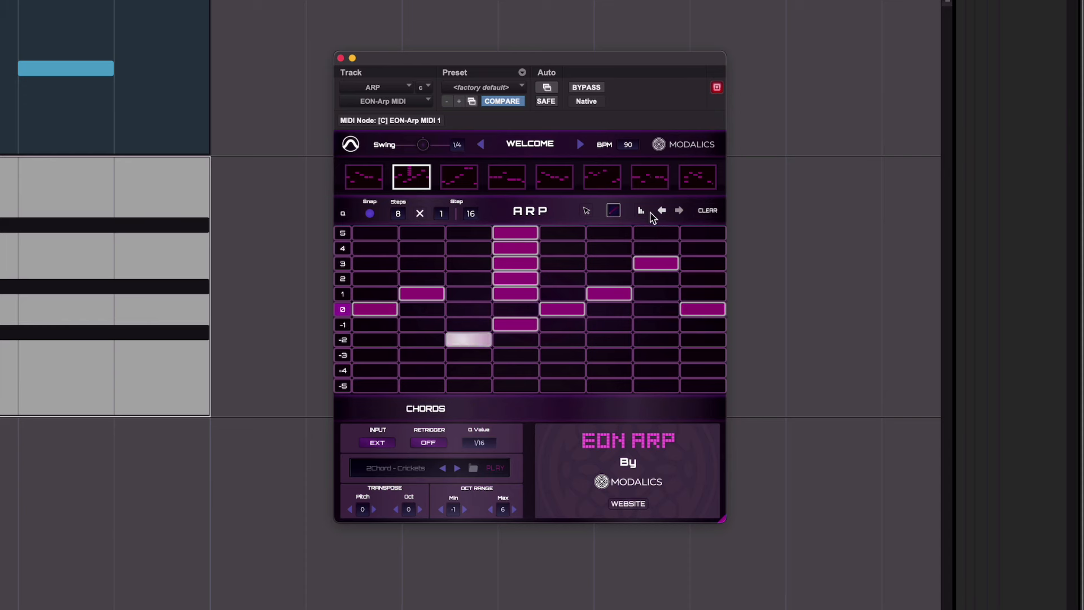
left_click(639, 210)
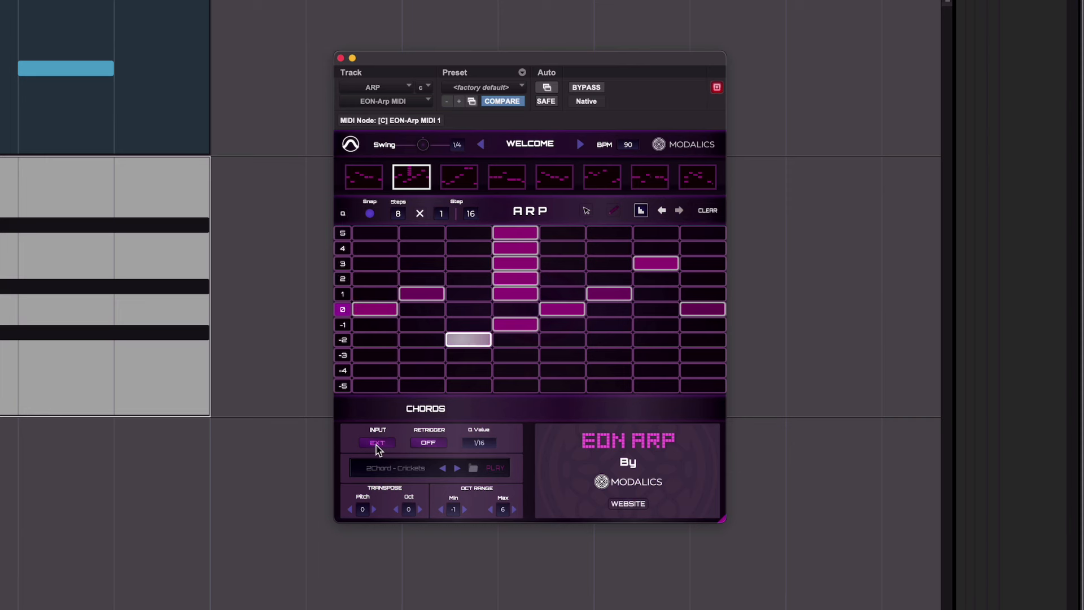
Switch INPUT to FILE for the 2Chord - Crickets chords and shorten the step-6 note.
left_click(377, 442)
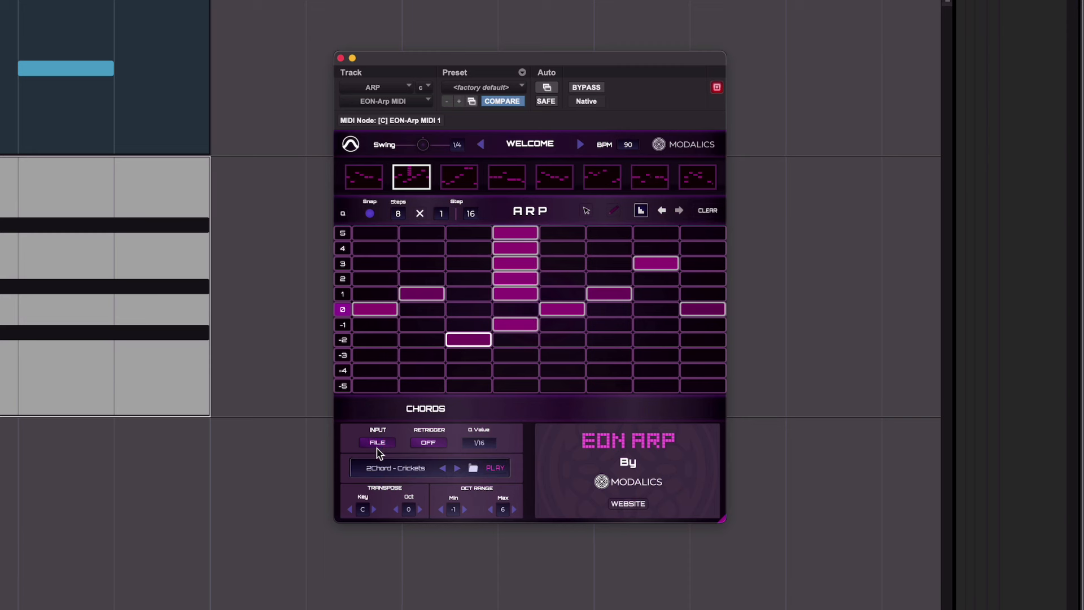
left_click(421, 293)
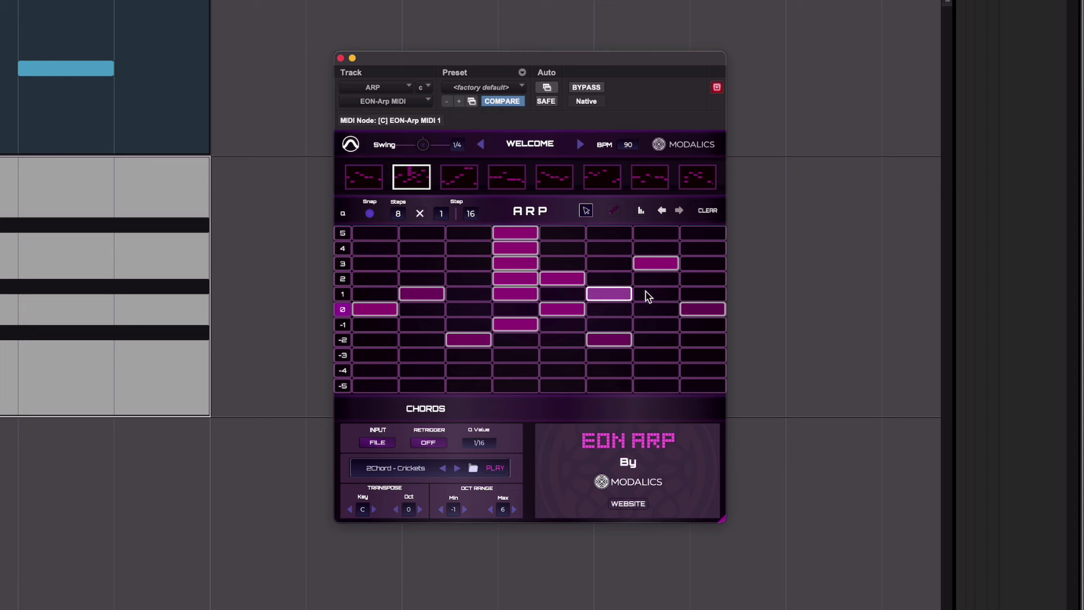
mouse_move(619, 297)
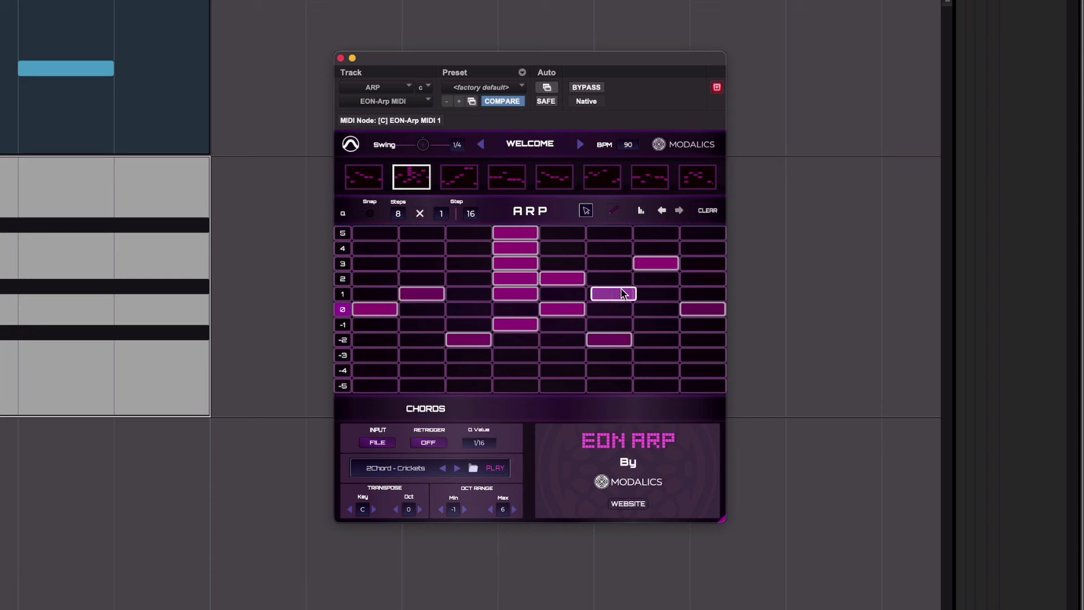
left_click(369, 213)
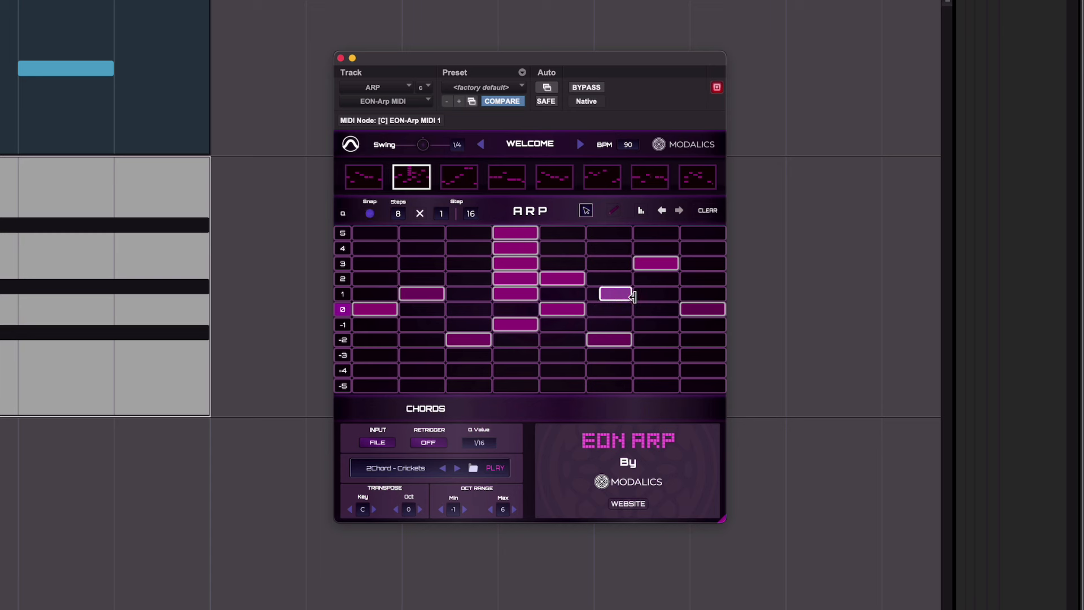
left_click(369, 213)
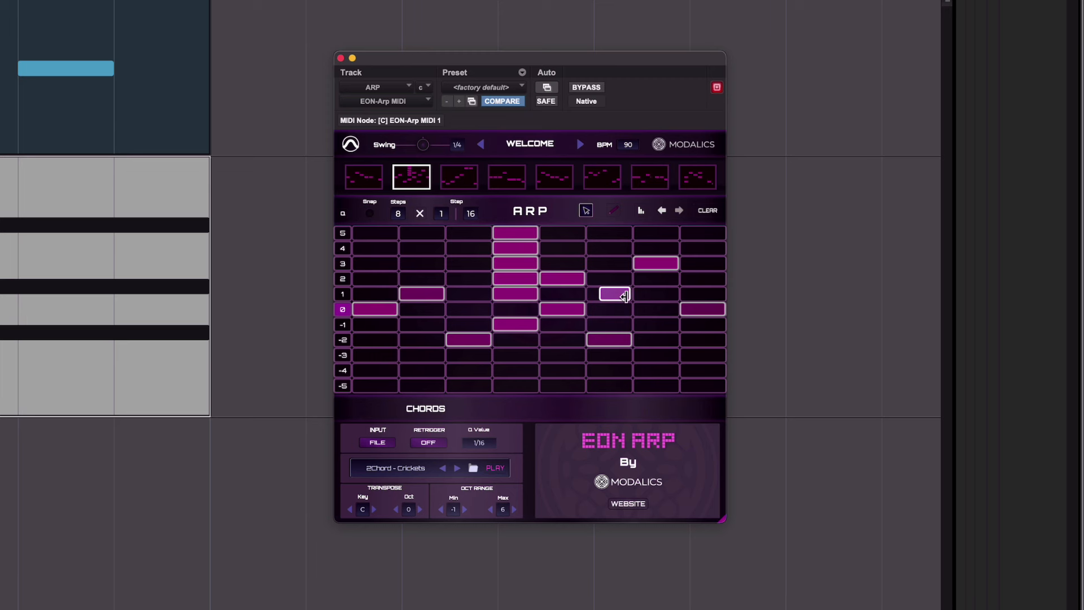
left_click(369, 214)
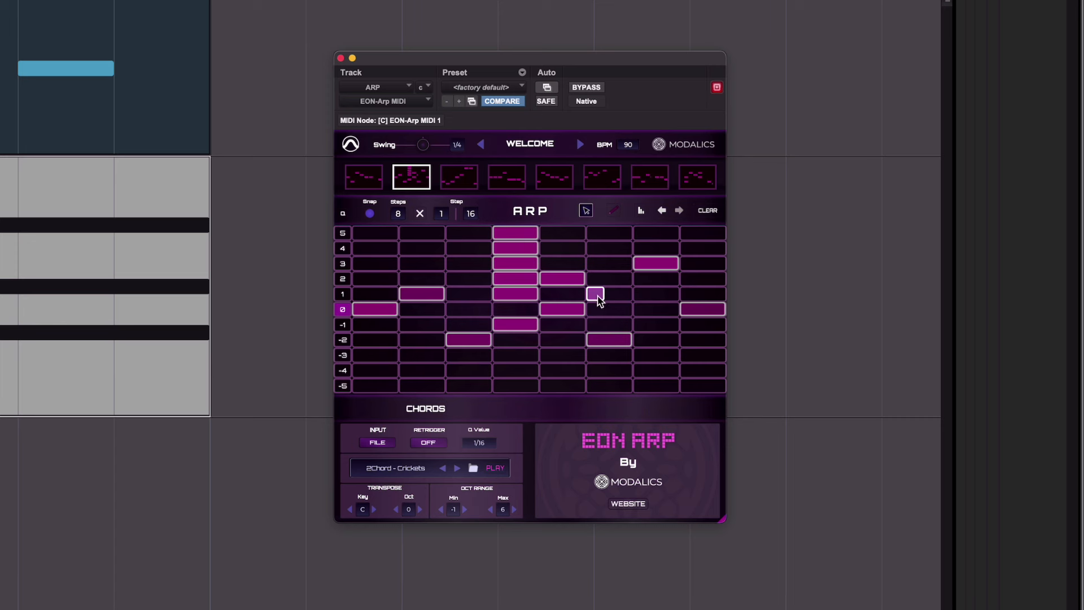
Trim the step-6 note to a brief blip and clear the second pattern slot.
left_click(595, 294)
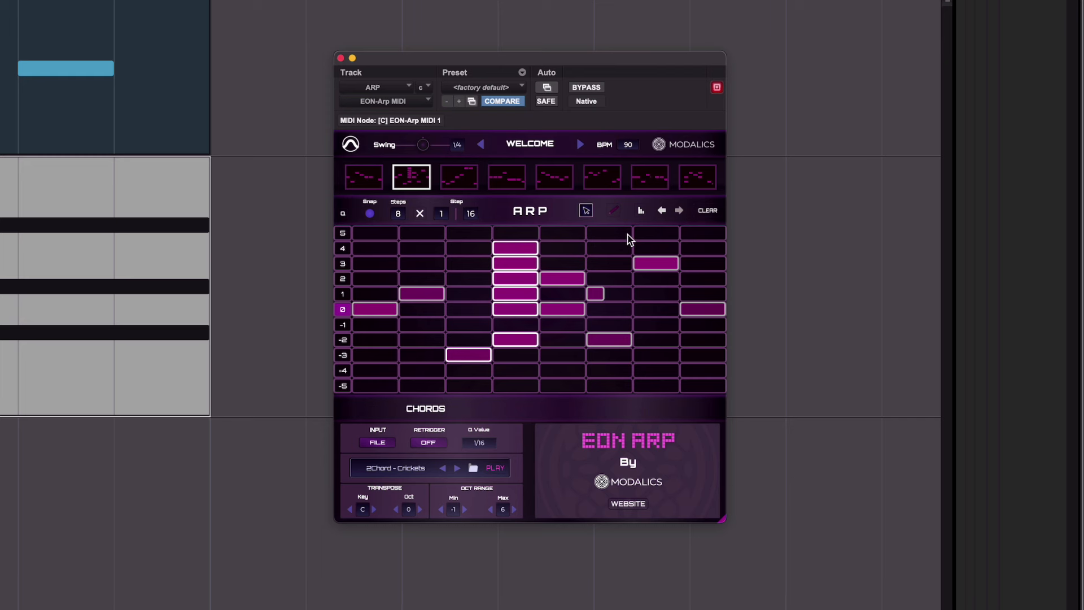
left_click(561, 278)
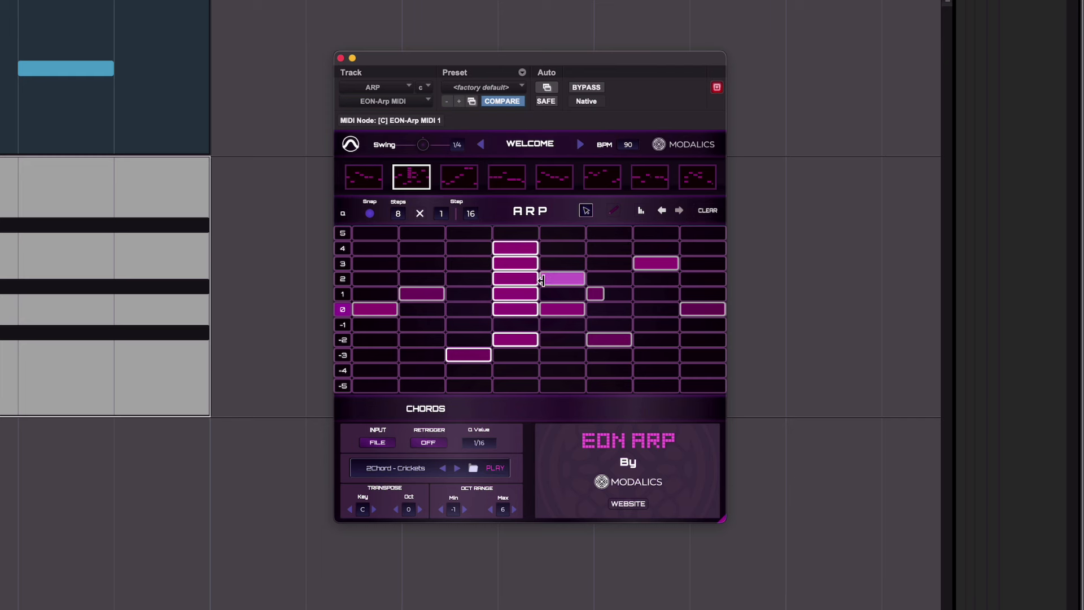
left_click(560, 278)
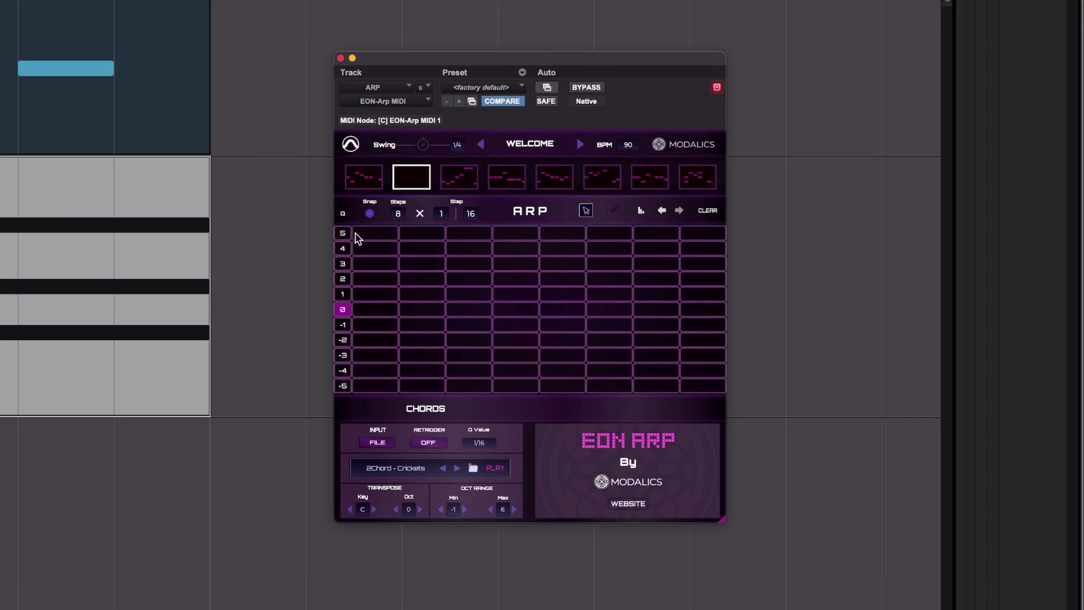
Browse pattern variations 1, 4 and 8 to review the programmed slots.
left_click(362, 177)
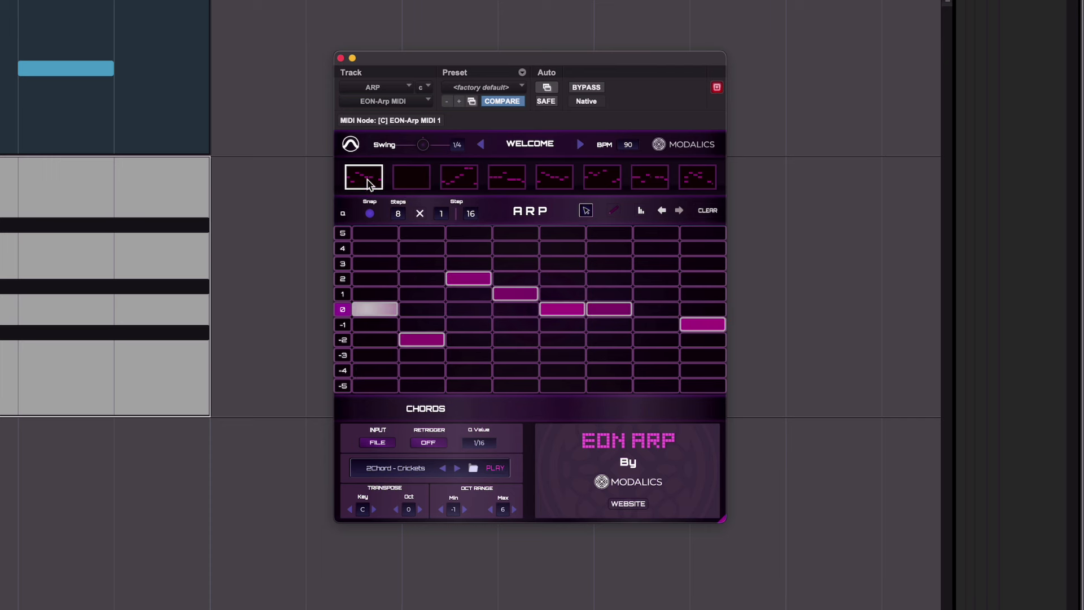
left_click(506, 177)
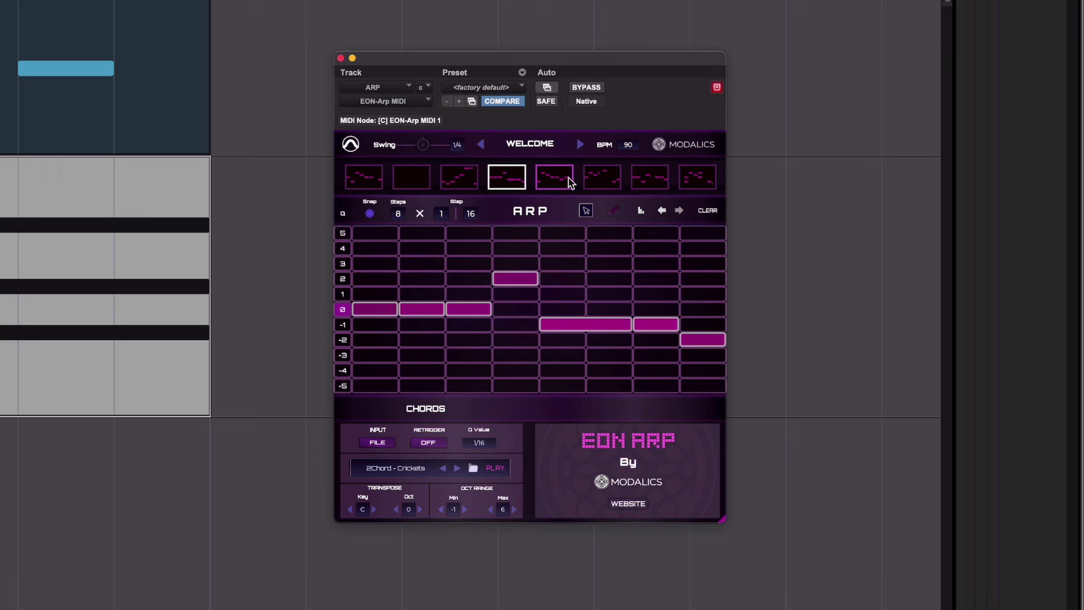
left_click(697, 177)
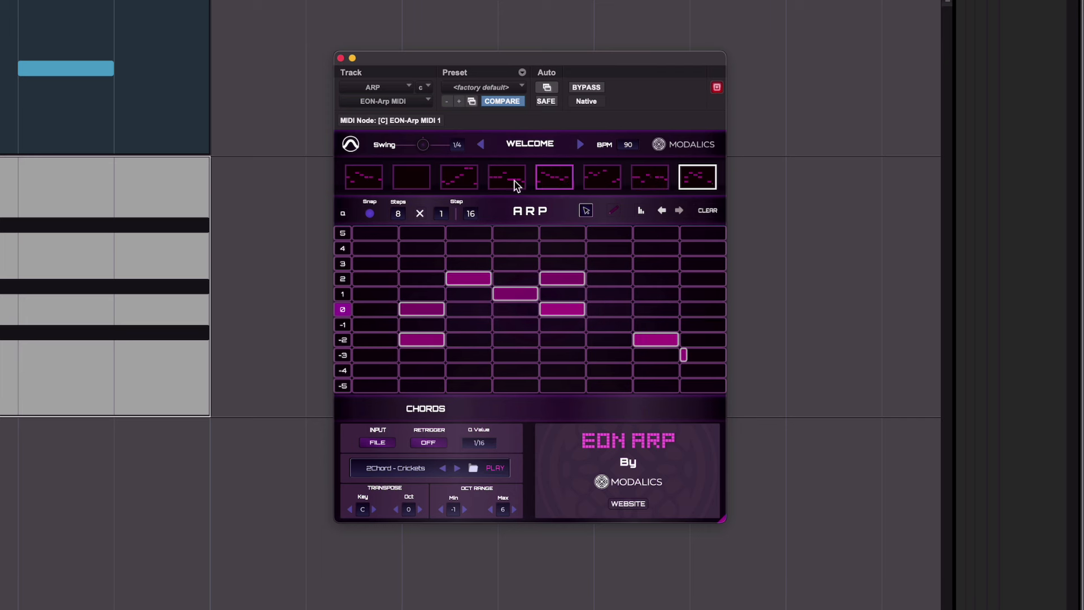
right_click(362, 178)
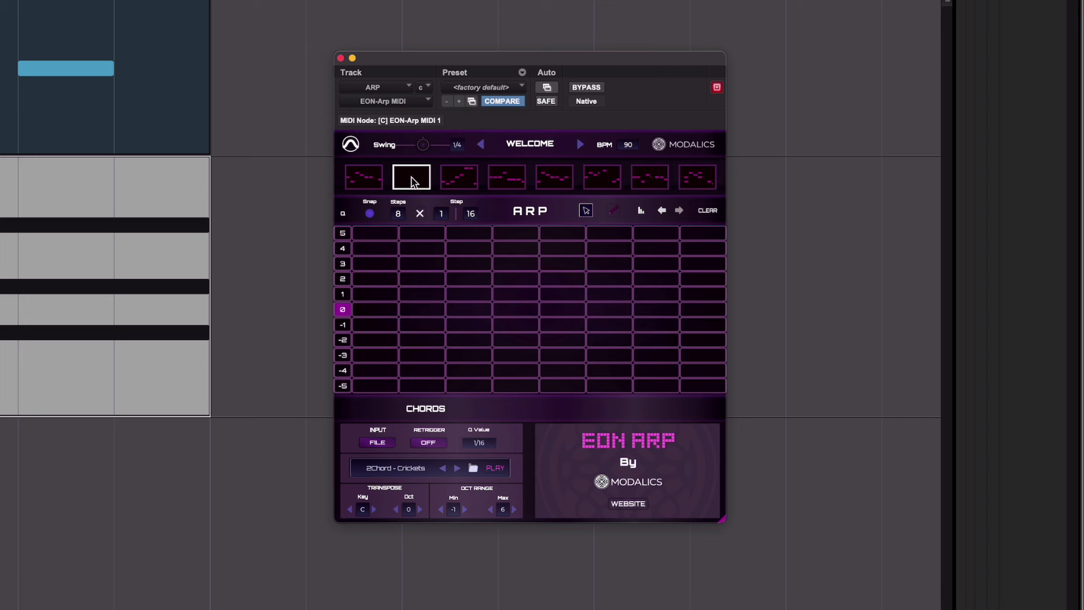
Enter notes into empty slot 2, then return to pattern slot 1.
left_click(411, 178)
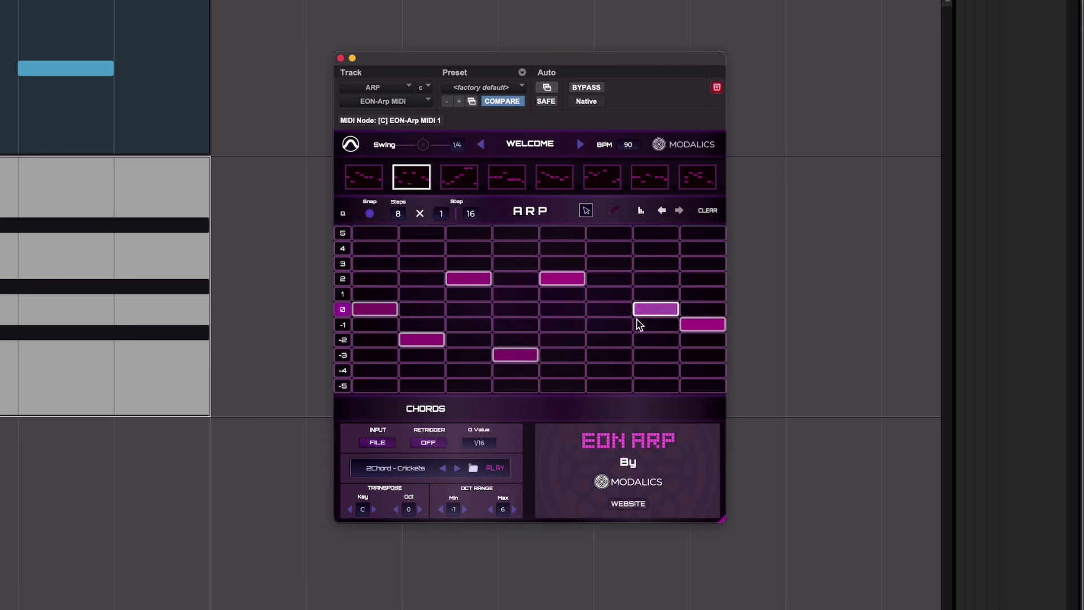
left_click(363, 177)
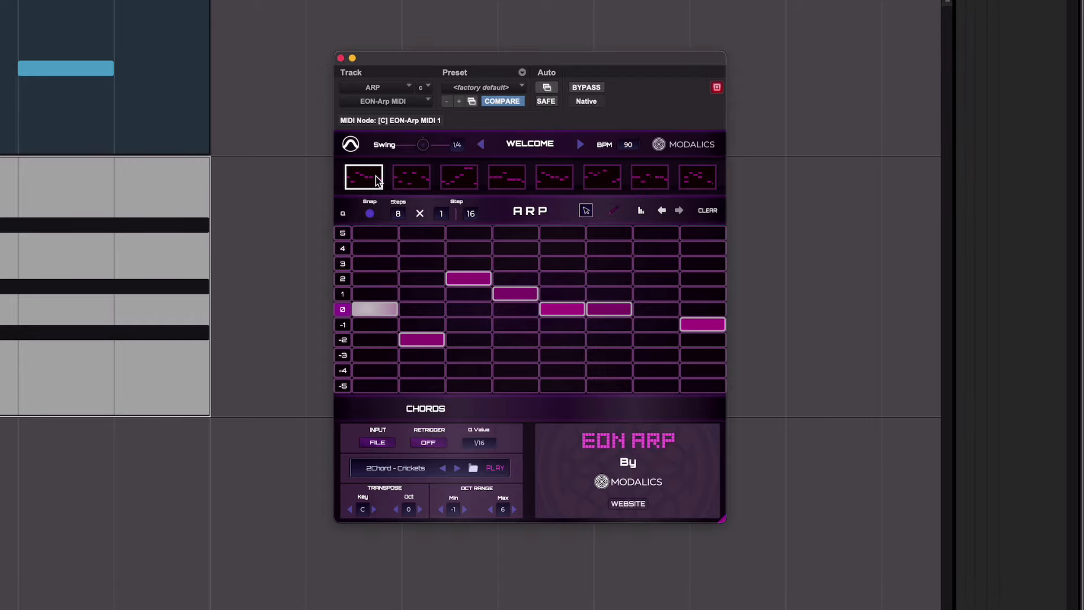
left_click(411, 177)
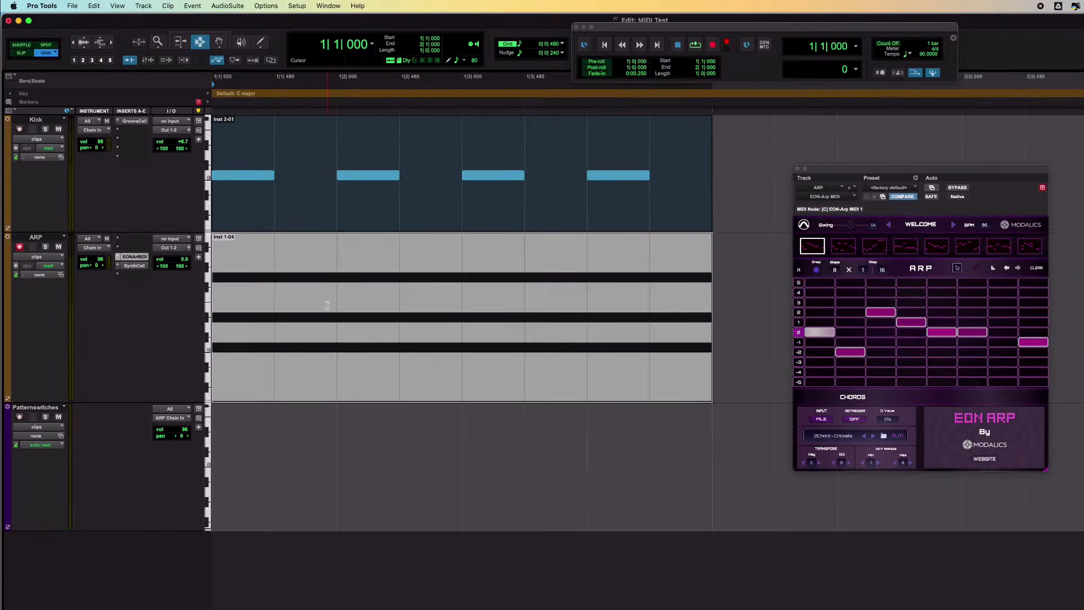
left_click(694, 44)
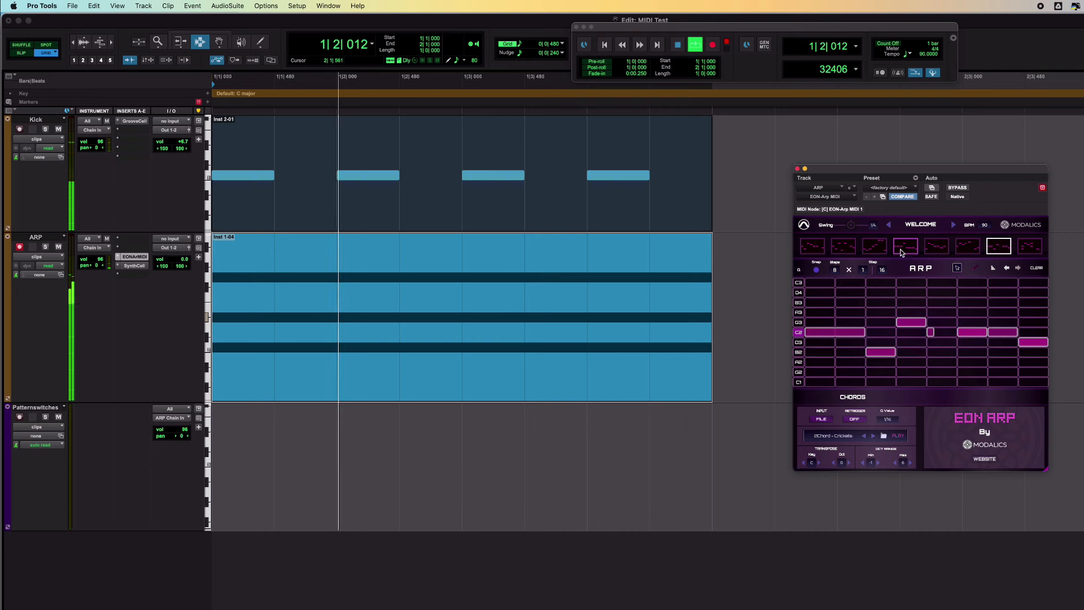
left_click(843, 246)
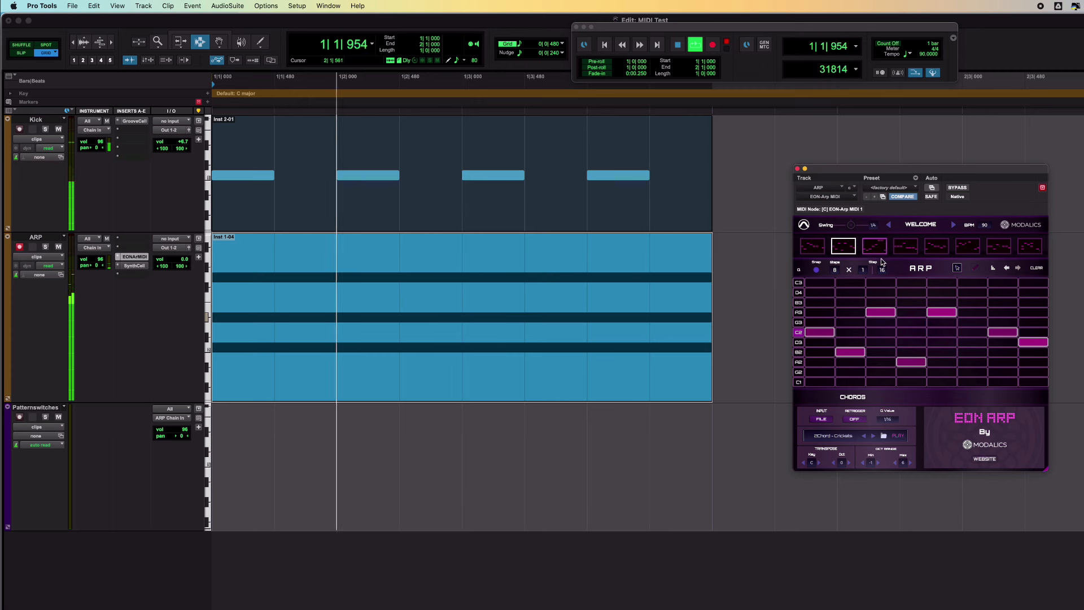
left_click(676, 44)
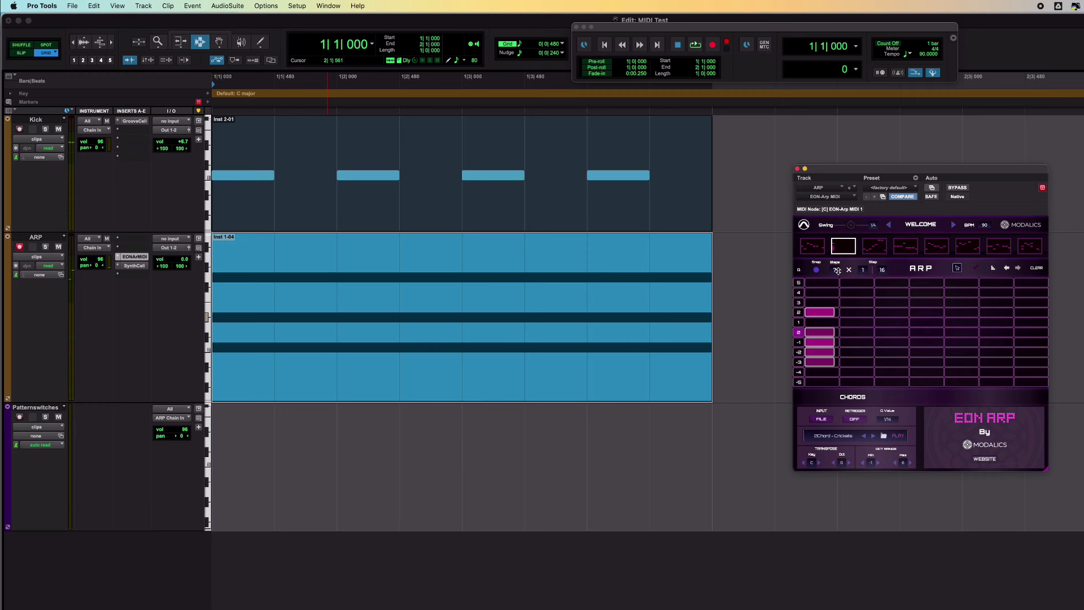
left_click(811, 245)
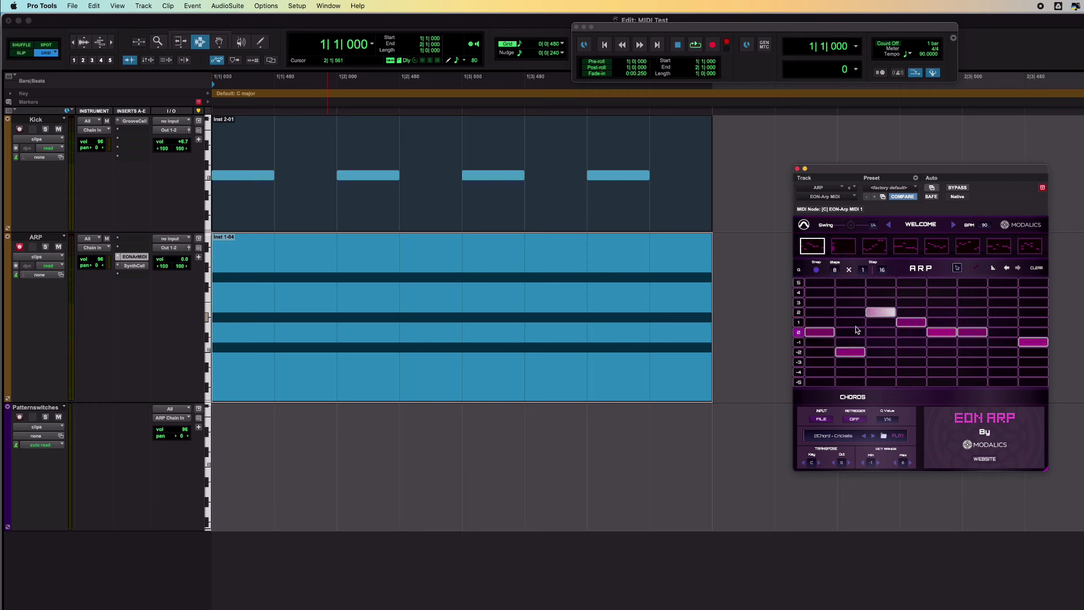
left_click(796, 168)
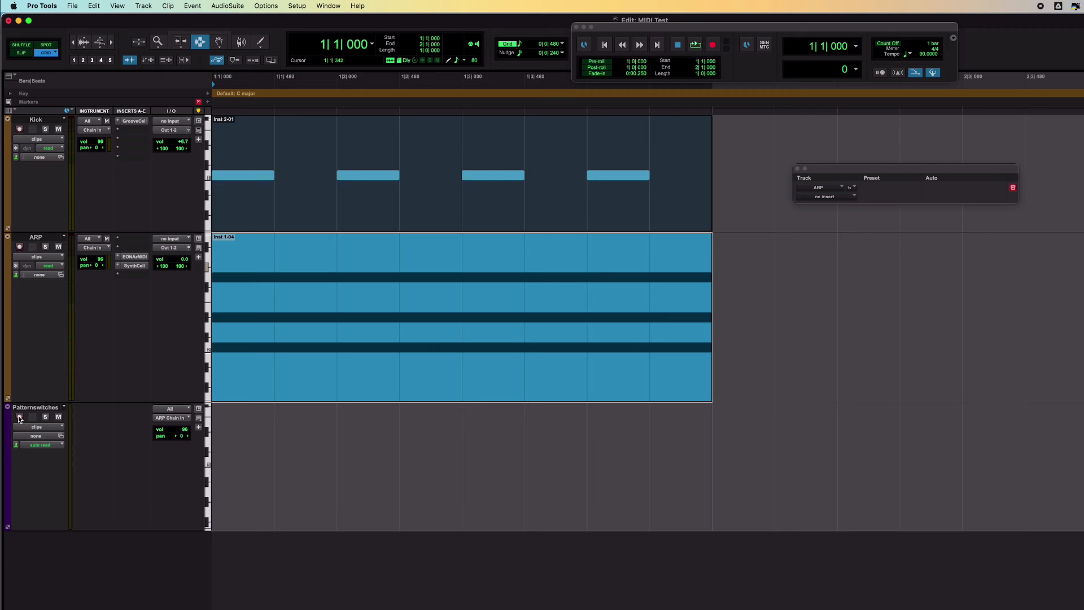
Record-arm Patternswitches and route its output to ARP > MIDI Chain > Chain In.
left_click(20, 415)
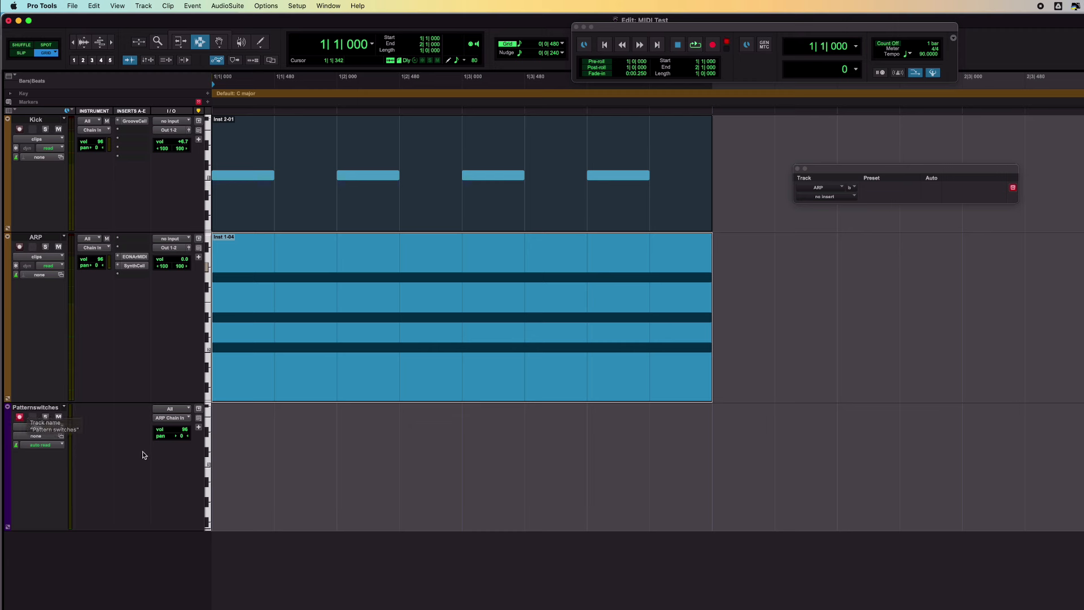
left_click(172, 418)
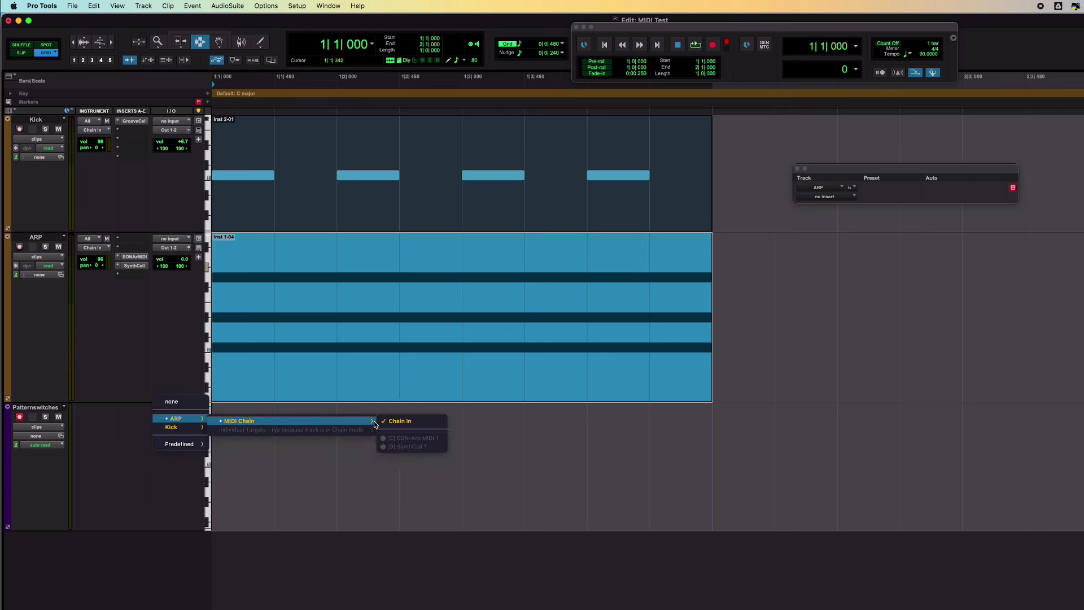
left_click(399, 421)
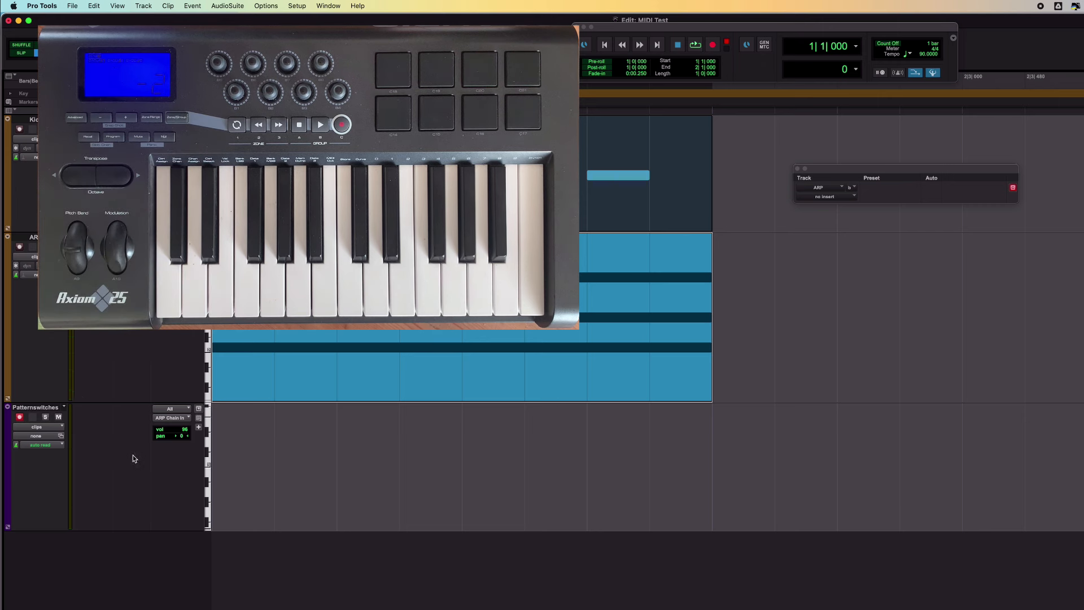
mouse_move(244, 442)
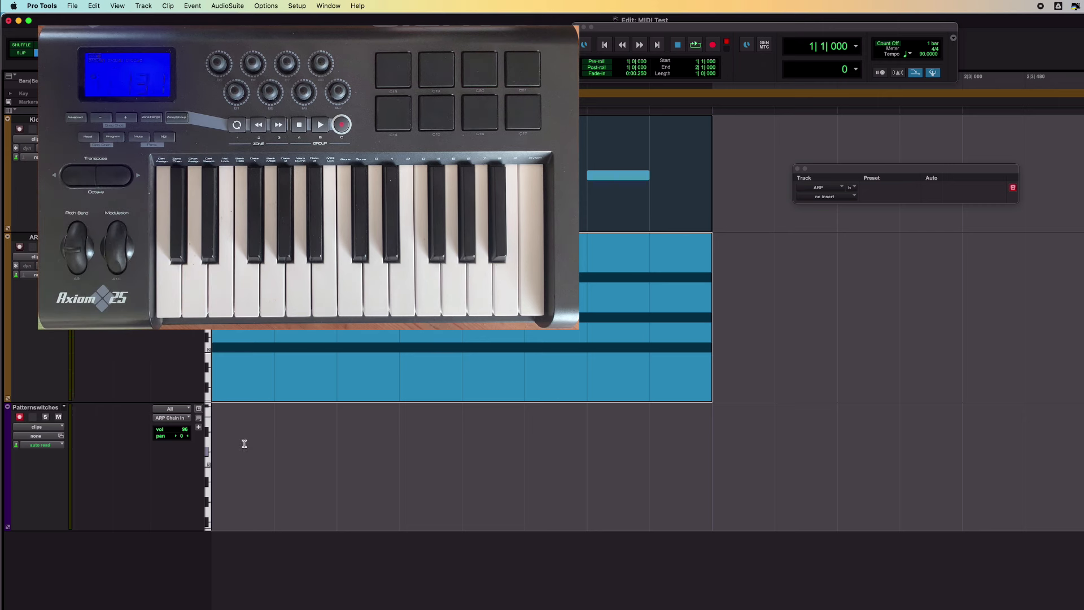
Reopen EON-Arp on the ARP track and play back while switching patterns from the keyboard.
left_click(825, 197)
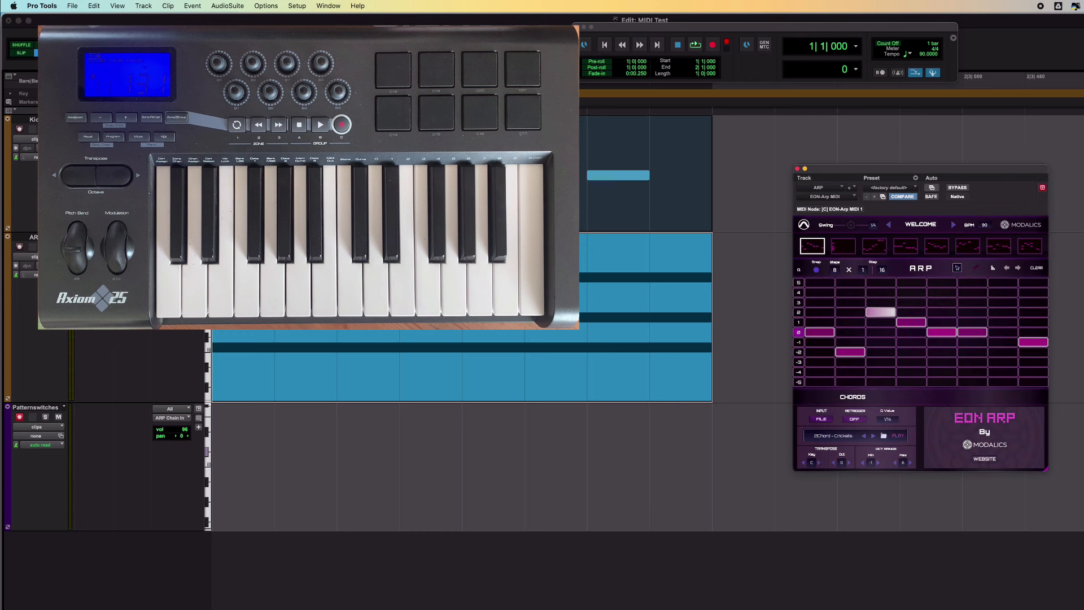
mouse_move(937, 247)
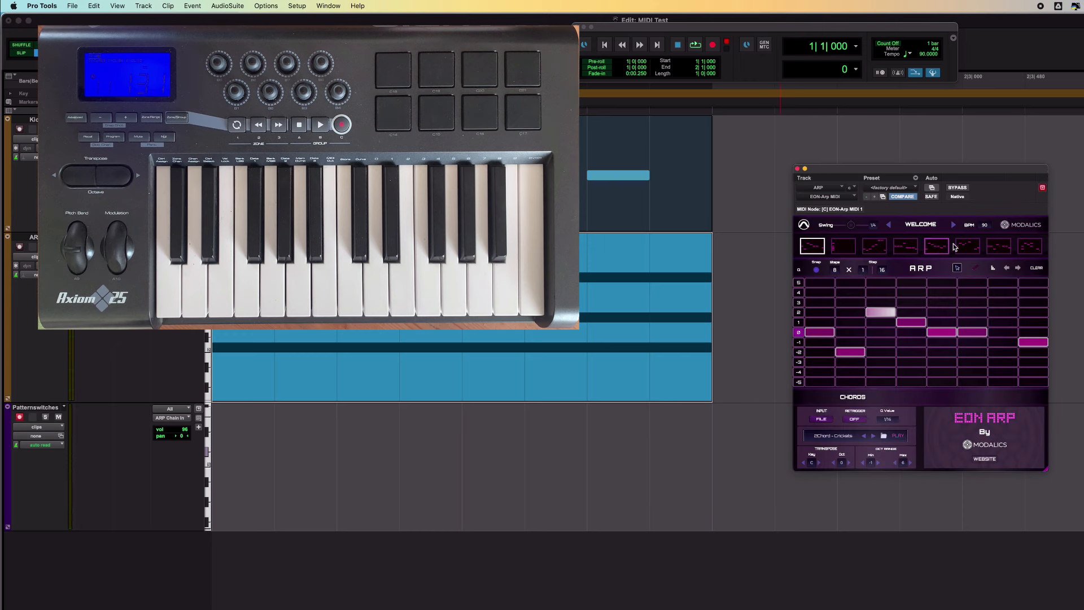
left_click(997, 246)
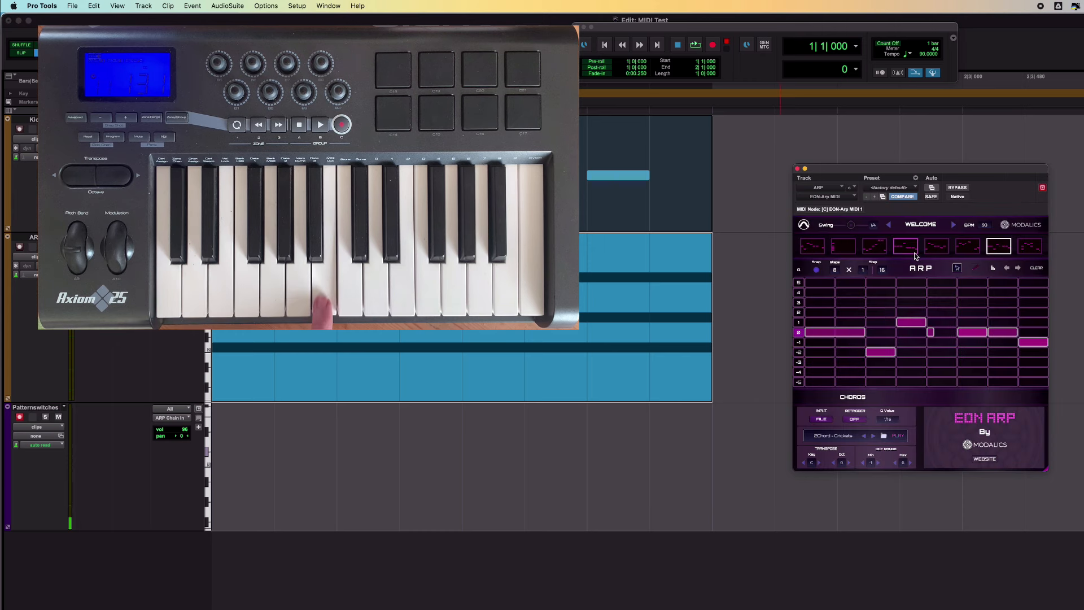
left_click(872, 246)
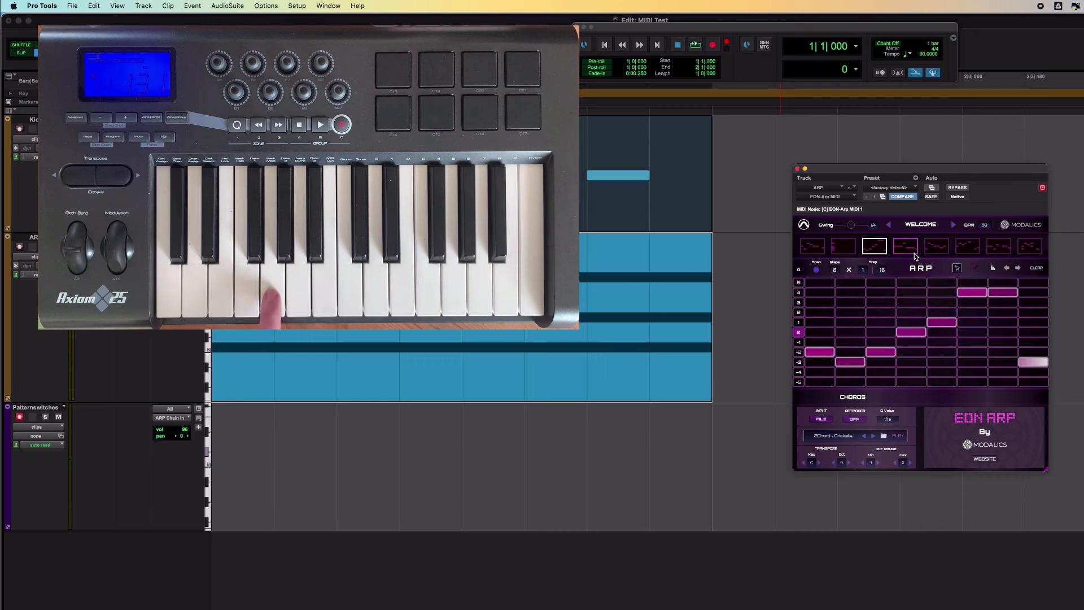
left_click(811, 246)
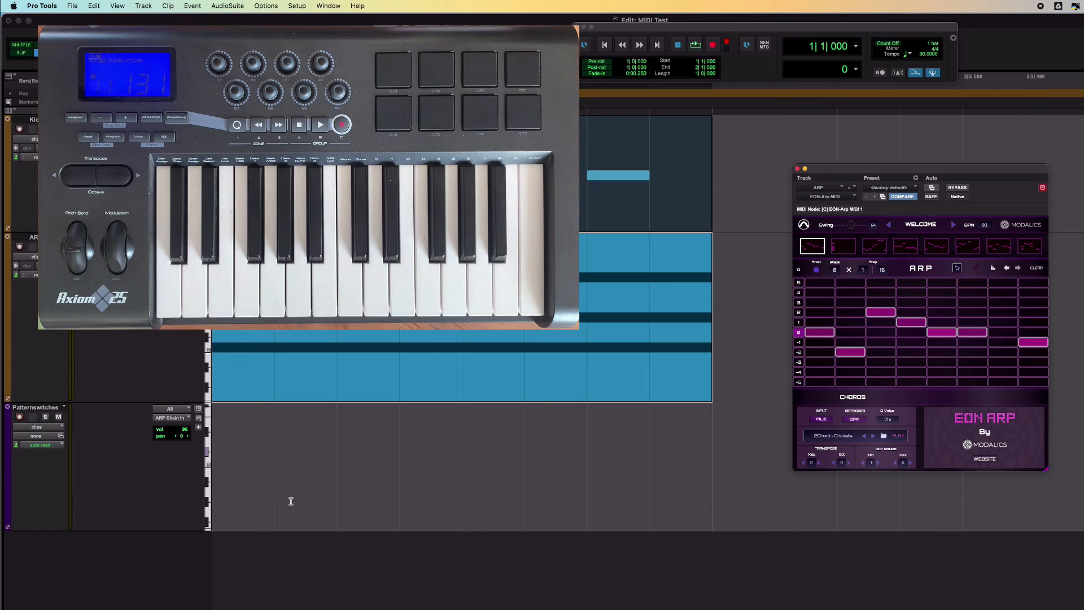
Start recording the pattern-switch notes into the Pattern switches track.
left_click(695, 44)
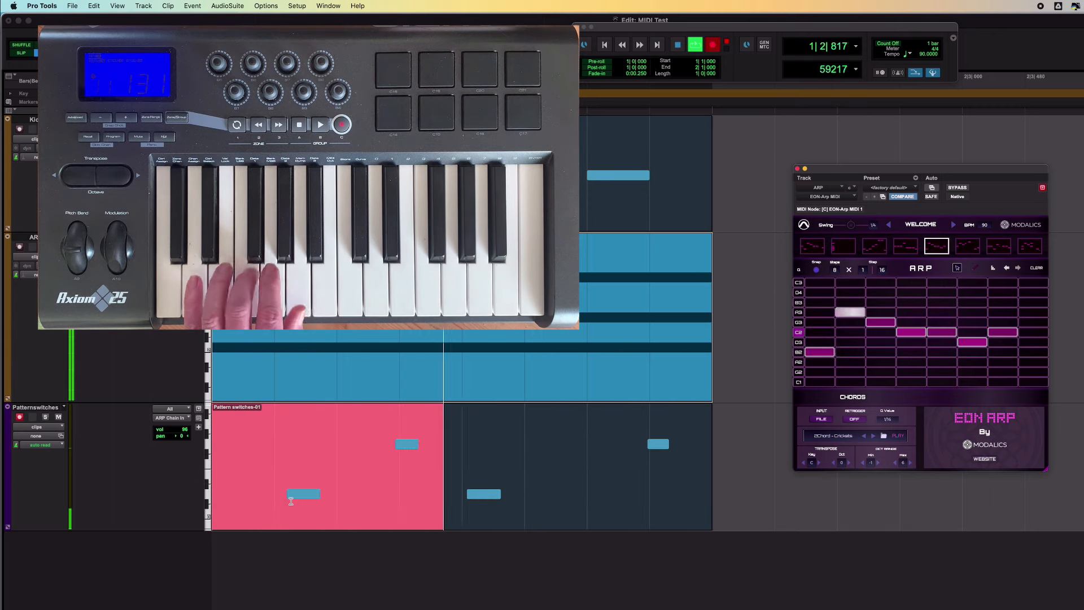
Stop recording, leaving a Pattern switches-01 clip of switch notes.
left_click(676, 44)
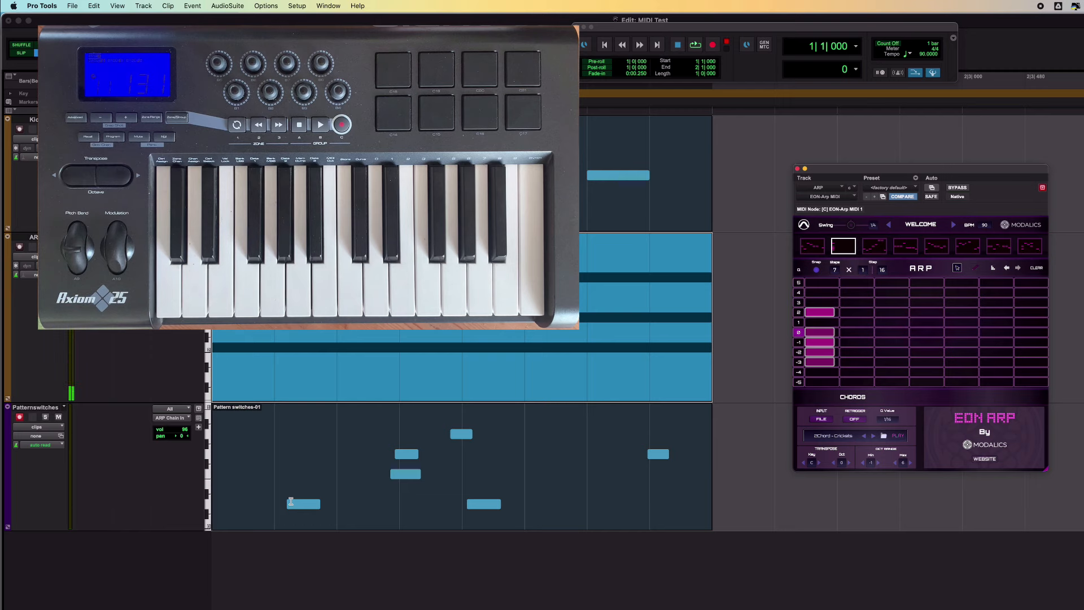